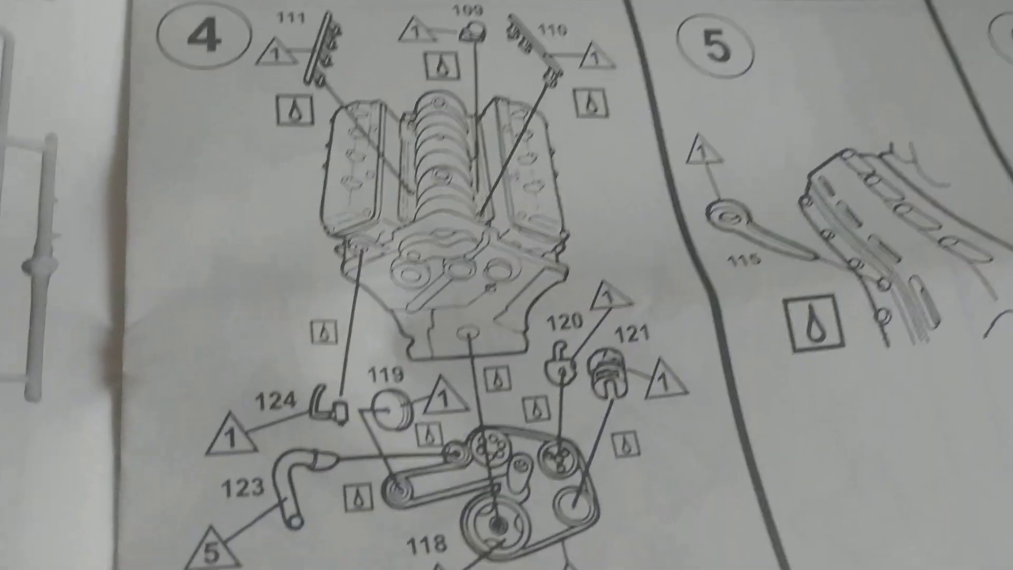
scroll("down", 3)
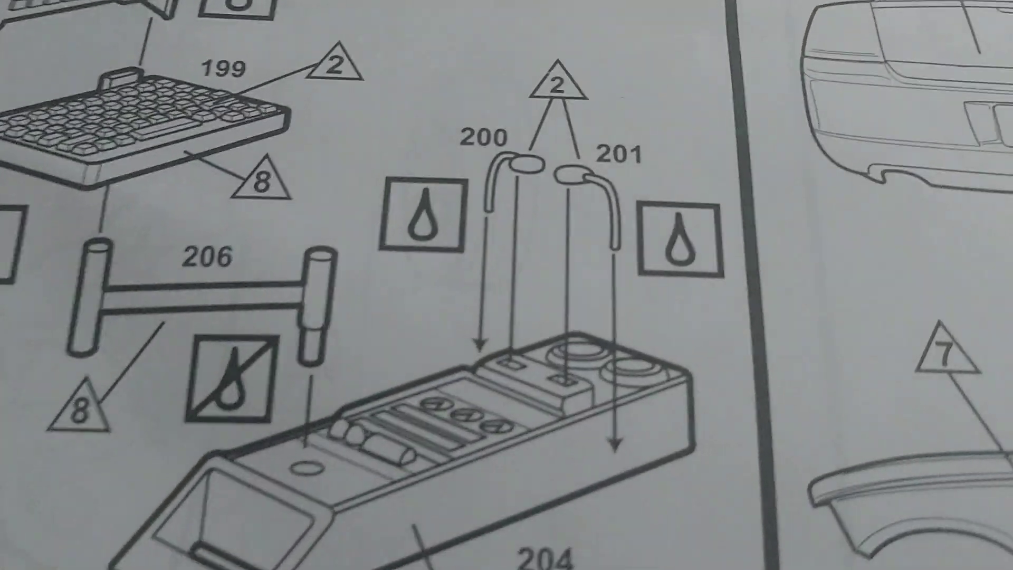
scroll("down", 3)
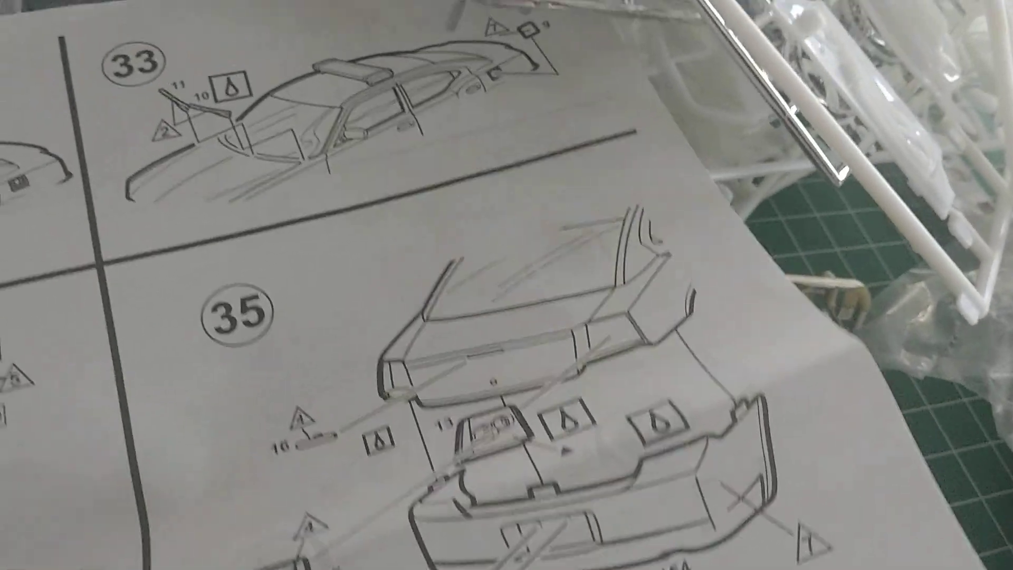
scroll("down", 3)
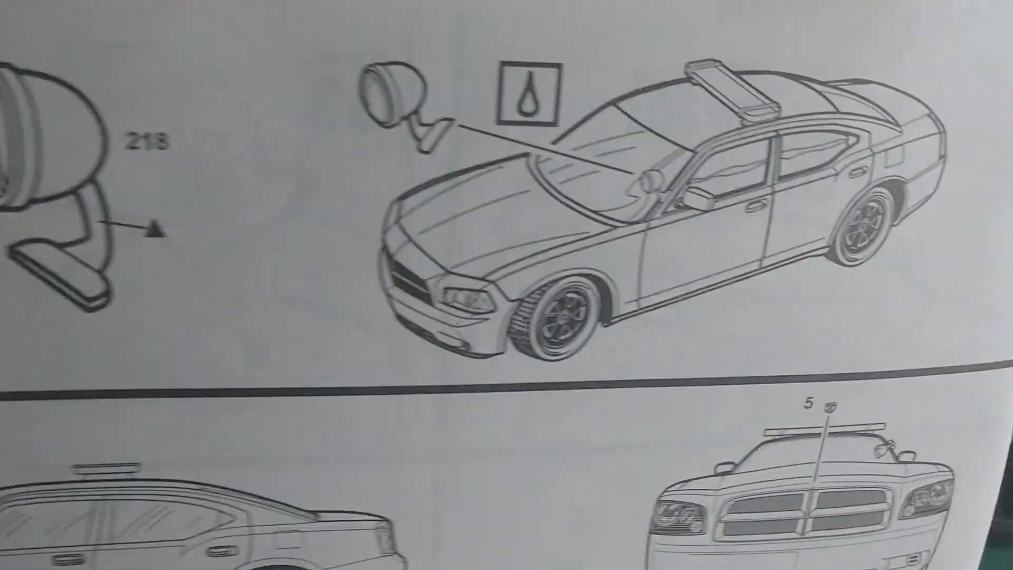
scroll("down", 3)
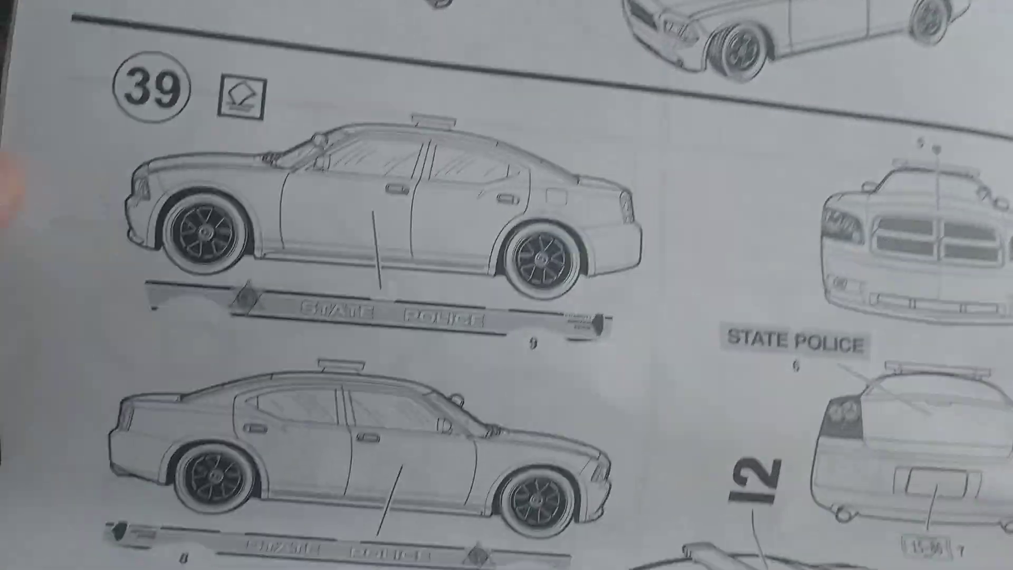